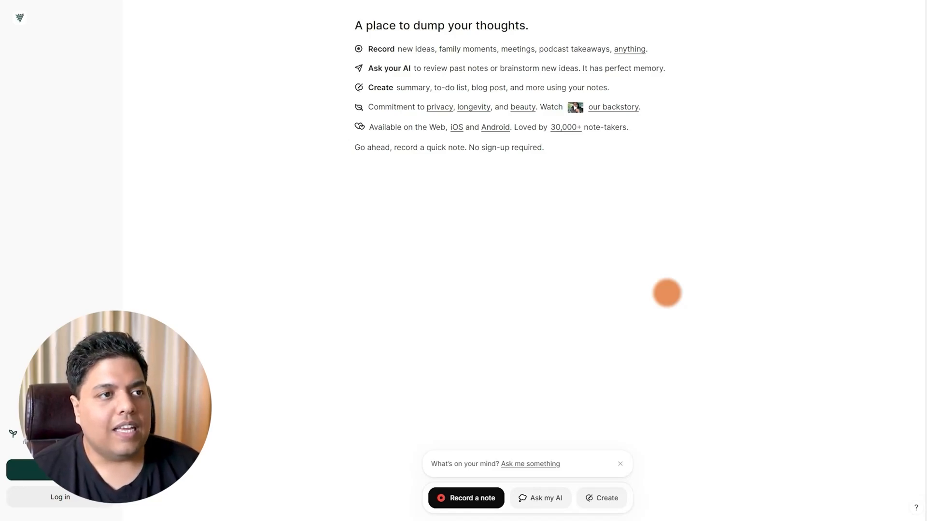
{"action": "mouse_move", "coordinate": [415, 194]}
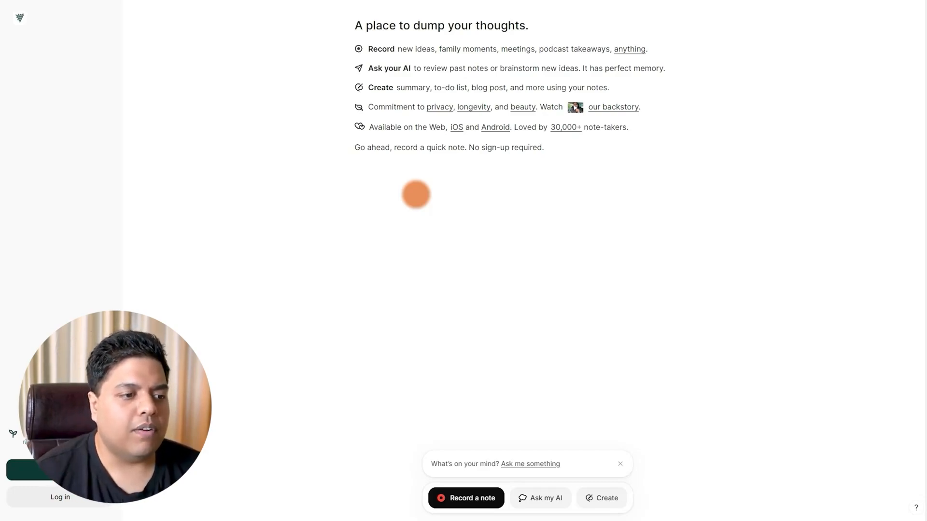
{"action": "mouse_move", "coordinate": [446, 308]}
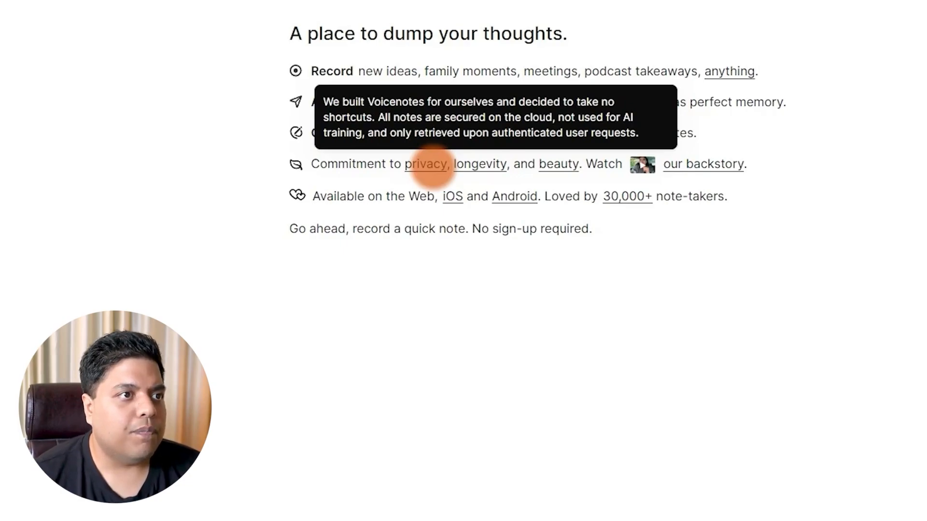
{"action": "mouse_move", "coordinate": [480, 164]}
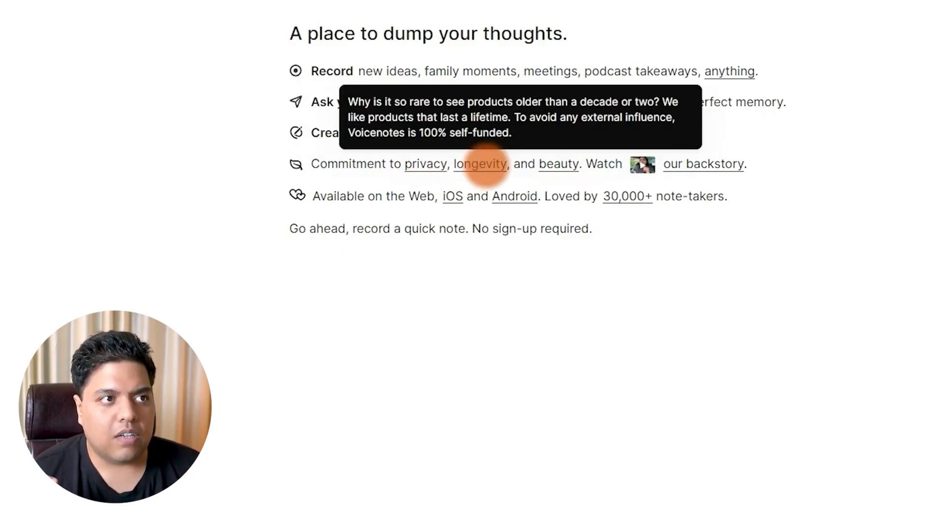
{"action": "mouse_move", "coordinate": [557, 165]}
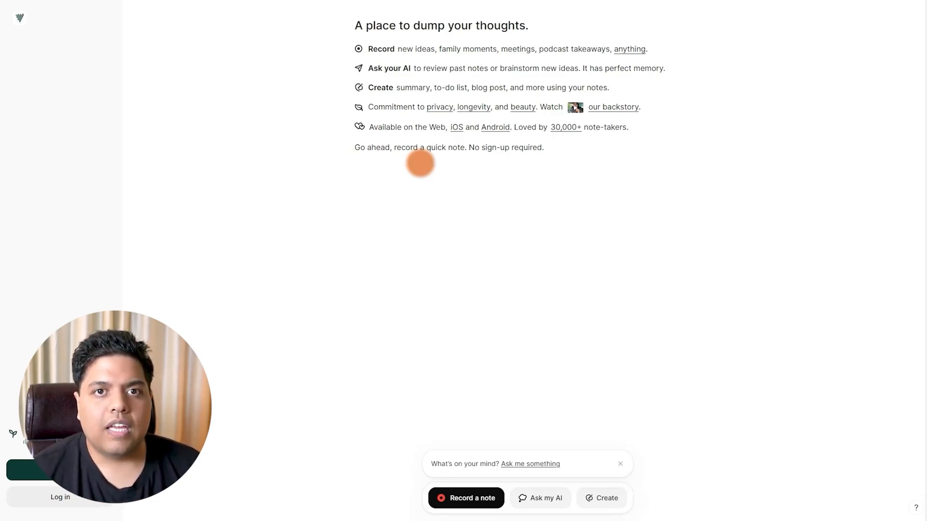
{"action": "mouse_move", "coordinate": [488, 337]}
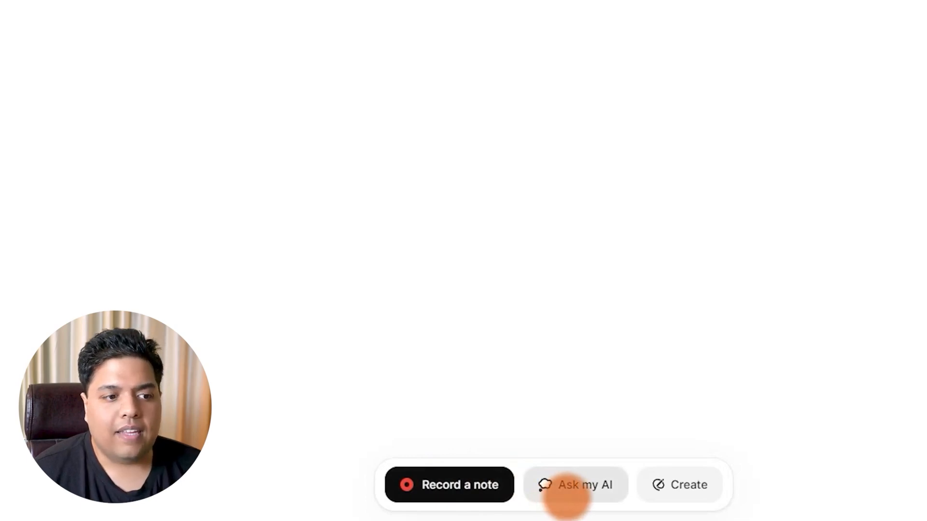
Step: Explore the ask-about-your-notes assistant, cycling its suggested questions and what can be created from notes
{"action": "left_click", "coordinate": [573, 485]}
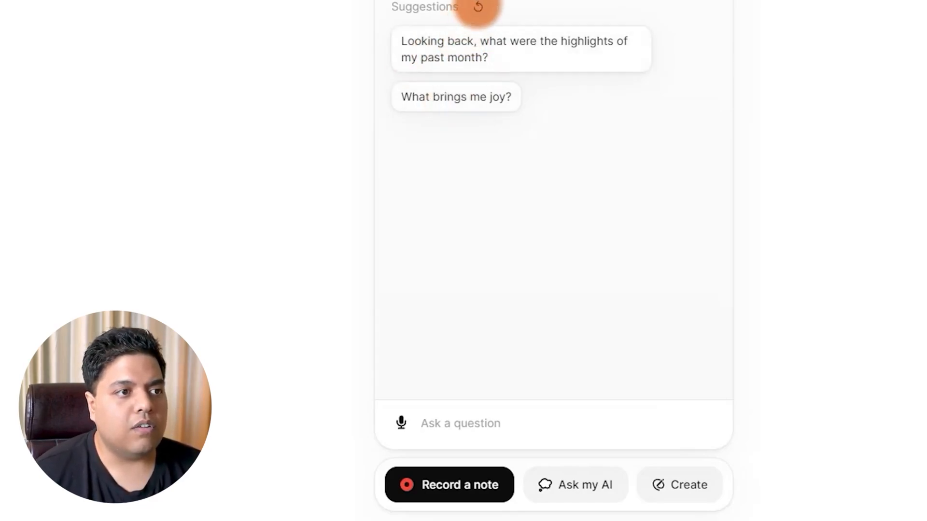
{"action": "left_click", "coordinate": [478, 7]}
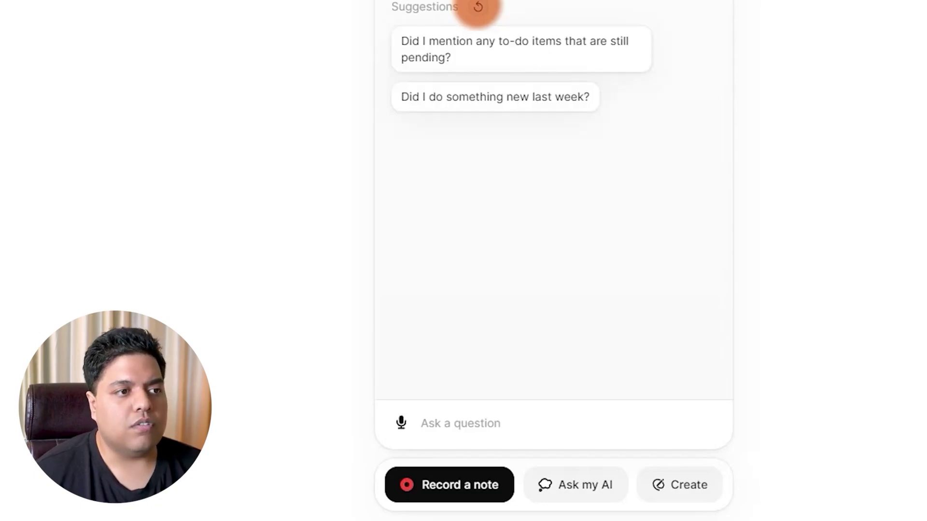
{"action": "left_click", "coordinate": [679, 485]}
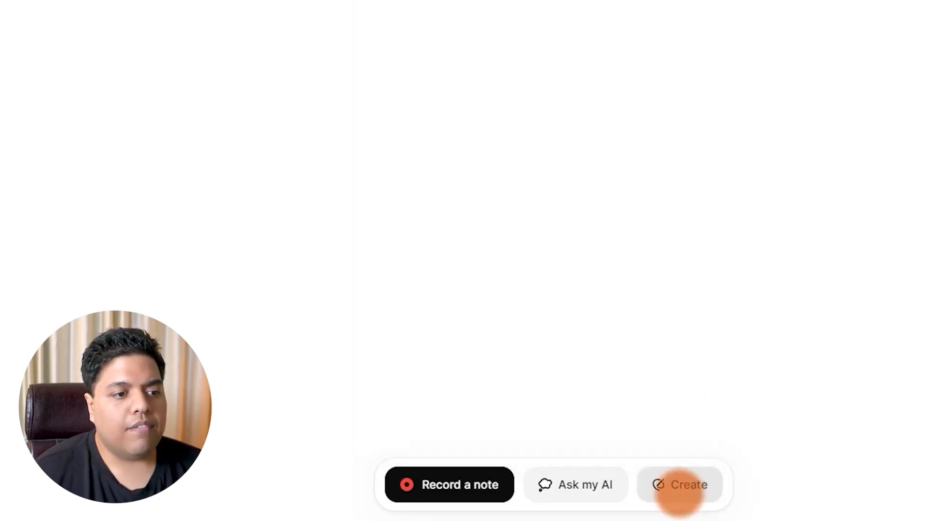
{"action": "left_click", "coordinate": [679, 485]}
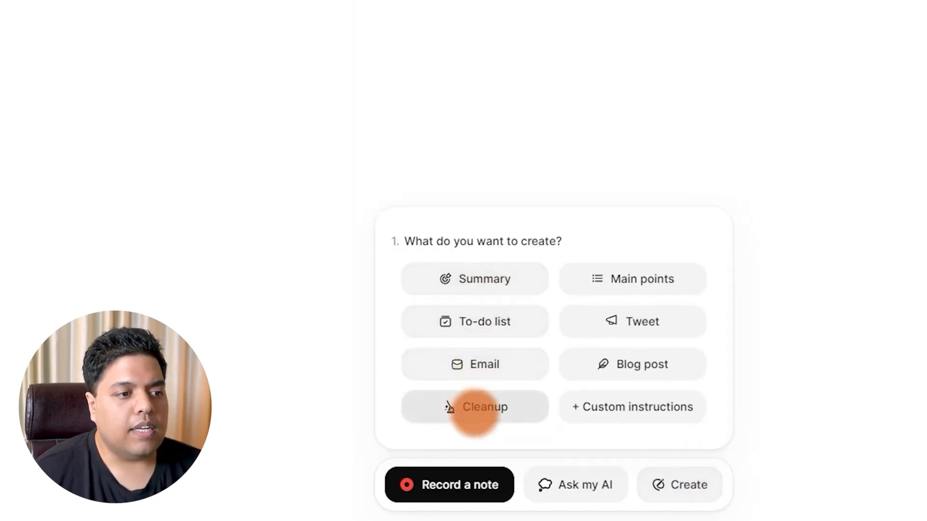
{"action": "mouse_move", "coordinate": [475, 364]}
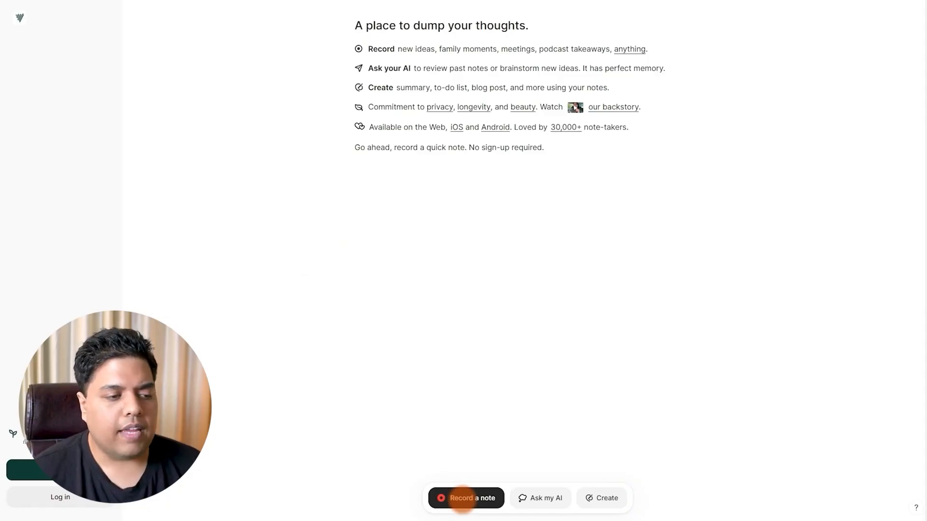
Step: Record a short note, allowing microphone access, so its transcript about enjoying making this video appears
{"action": "left_click", "coordinate": [466, 498]}
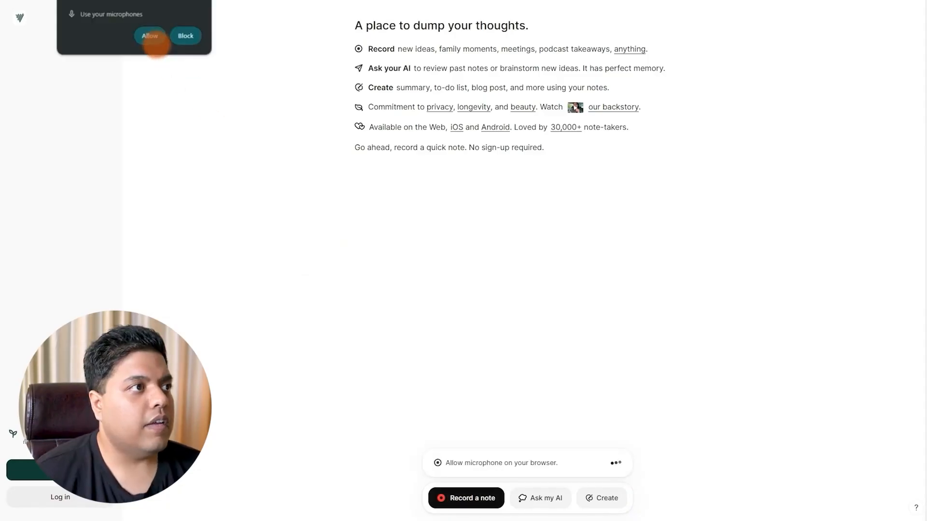
{"action": "left_click", "coordinate": [149, 35]}
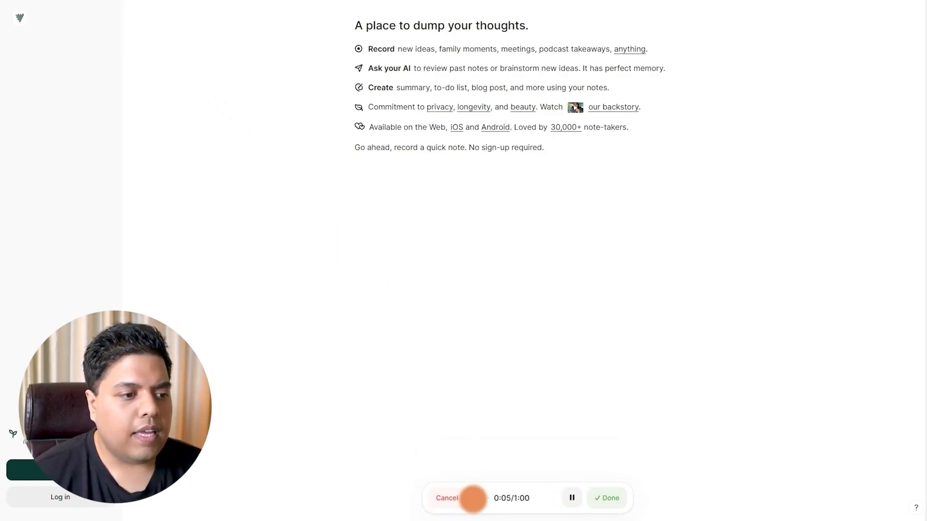
{"action": "left_click", "coordinate": [606, 498]}
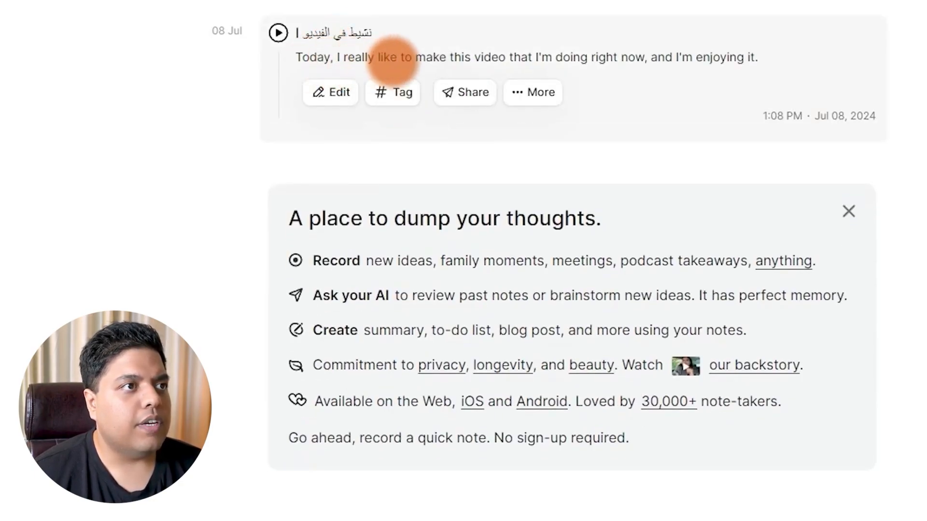
{"action": "mouse_move", "coordinate": [565, 62]}
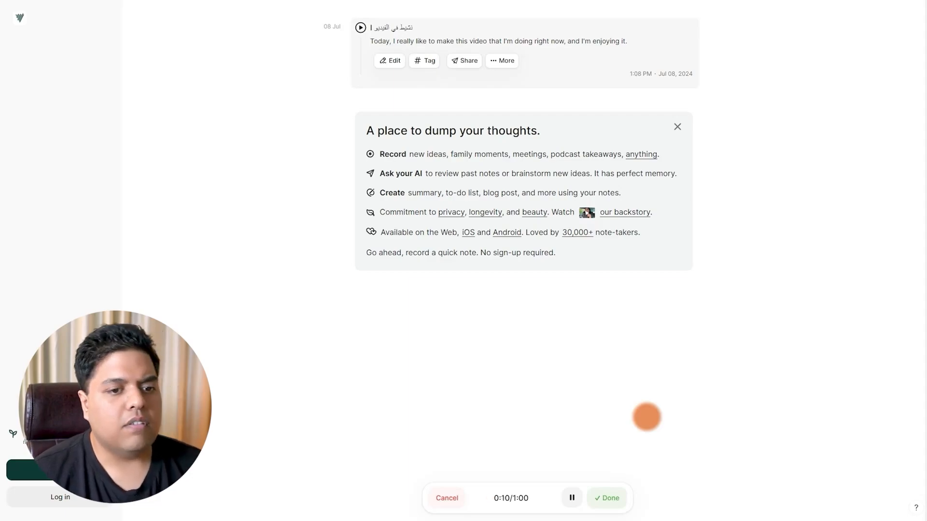
Step: Finish the second recording about an upsetting interaction with a friend and bring up the notes assistant
{"action": "left_click", "coordinate": [607, 498]}
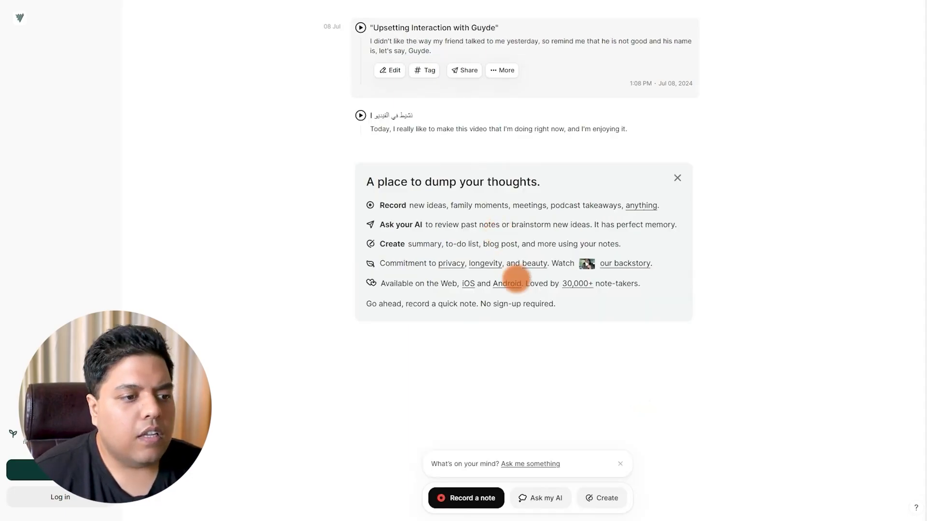
{"action": "left_click", "coordinate": [538, 498]}
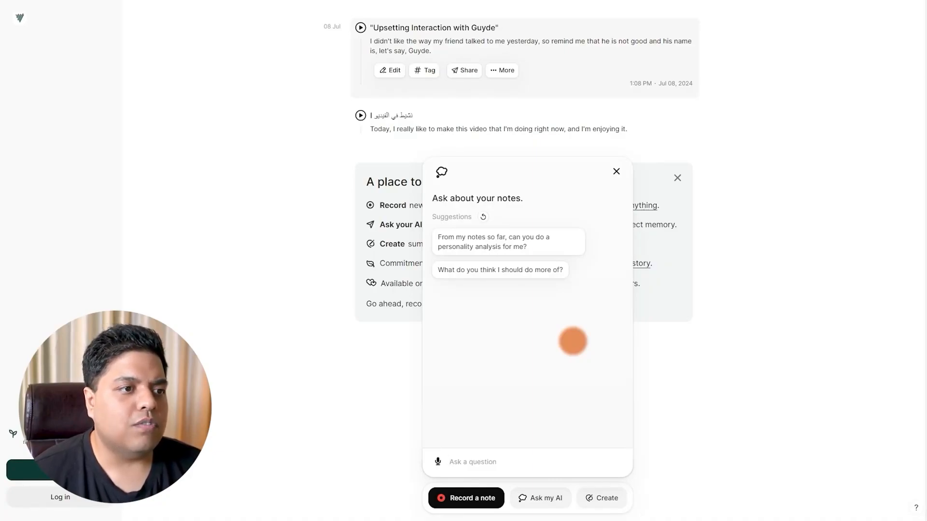
Step: Request 'From my notes so far, can you do a personality analysis for me?', read the reply, then close the panel
{"action": "left_click", "coordinate": [507, 241]}
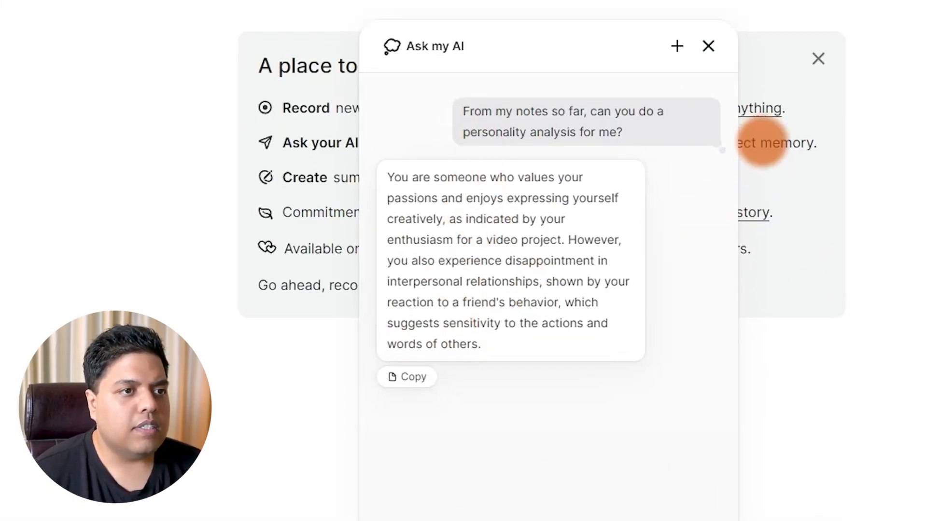
{"action": "left_click", "coordinate": [708, 46]}
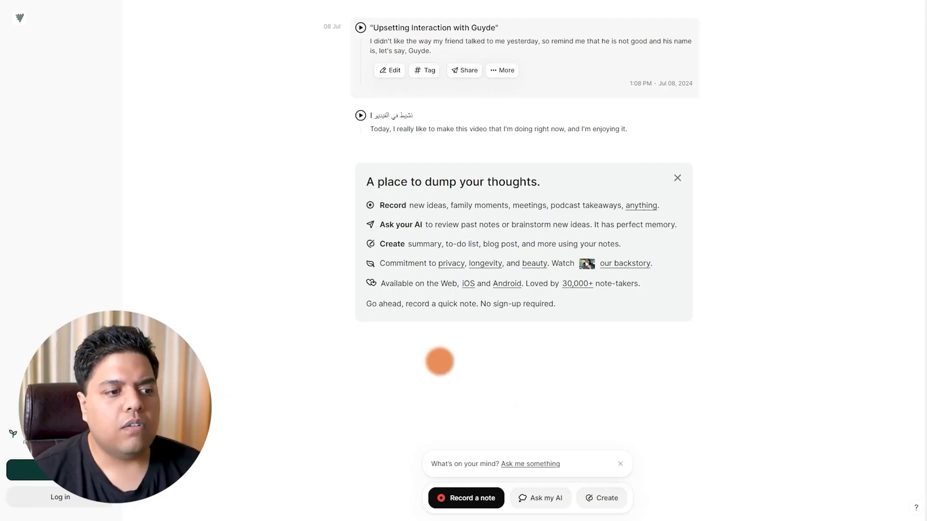
{"action": "mouse_move", "coordinate": [498, 432]}
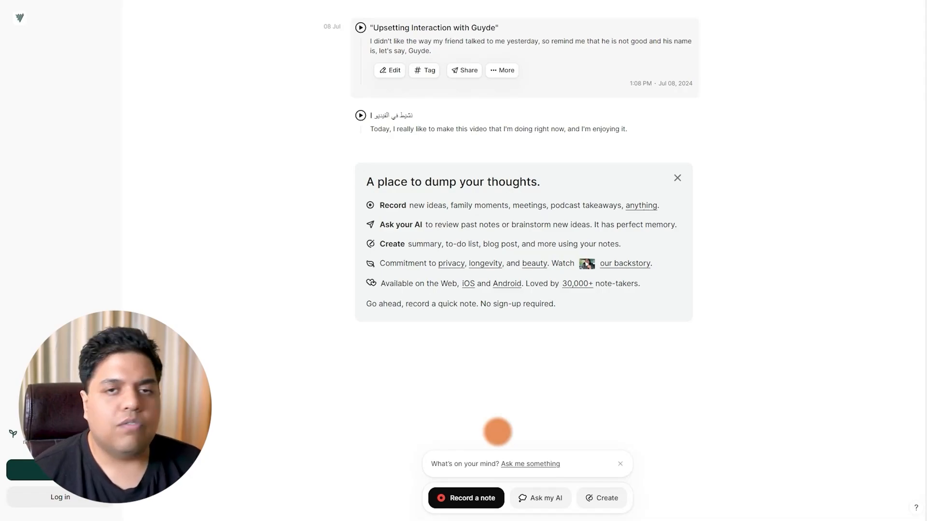
{"action": "mouse_move", "coordinate": [501, 410]}
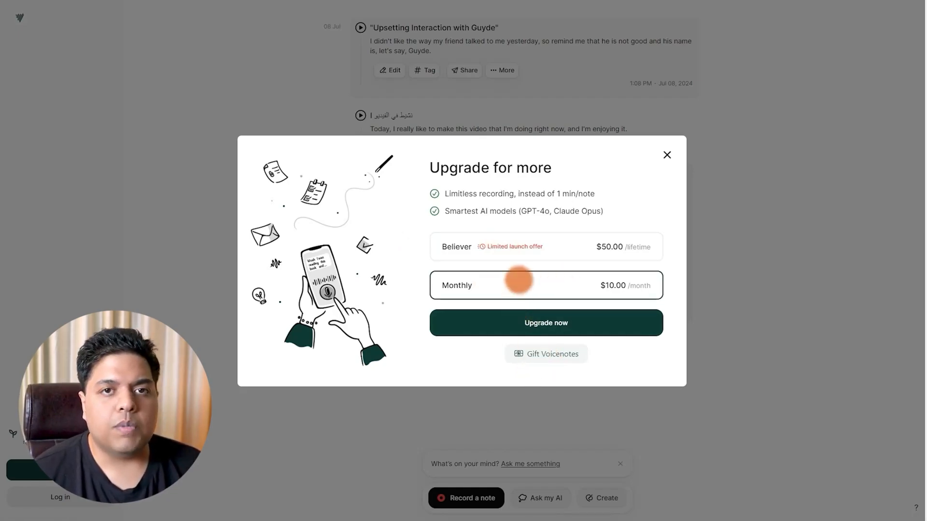
{"action": "mouse_move", "coordinate": [596, 266]}
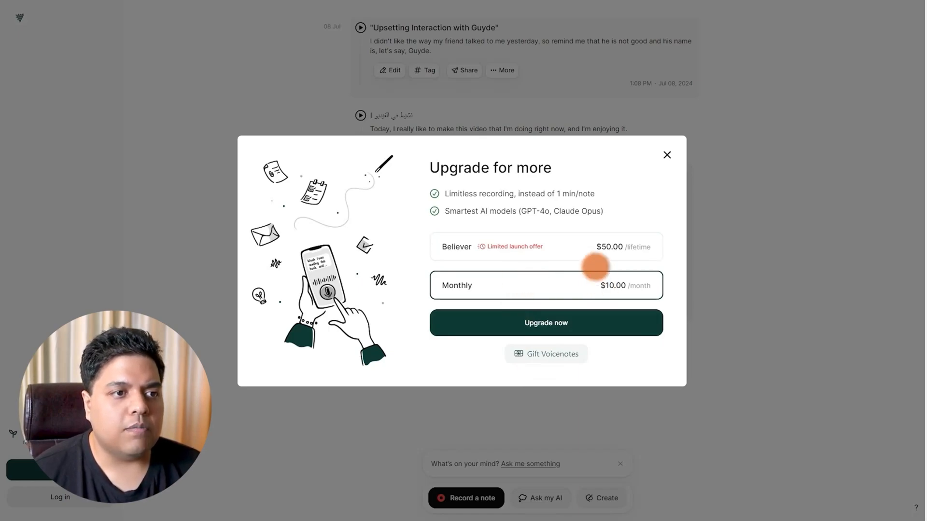